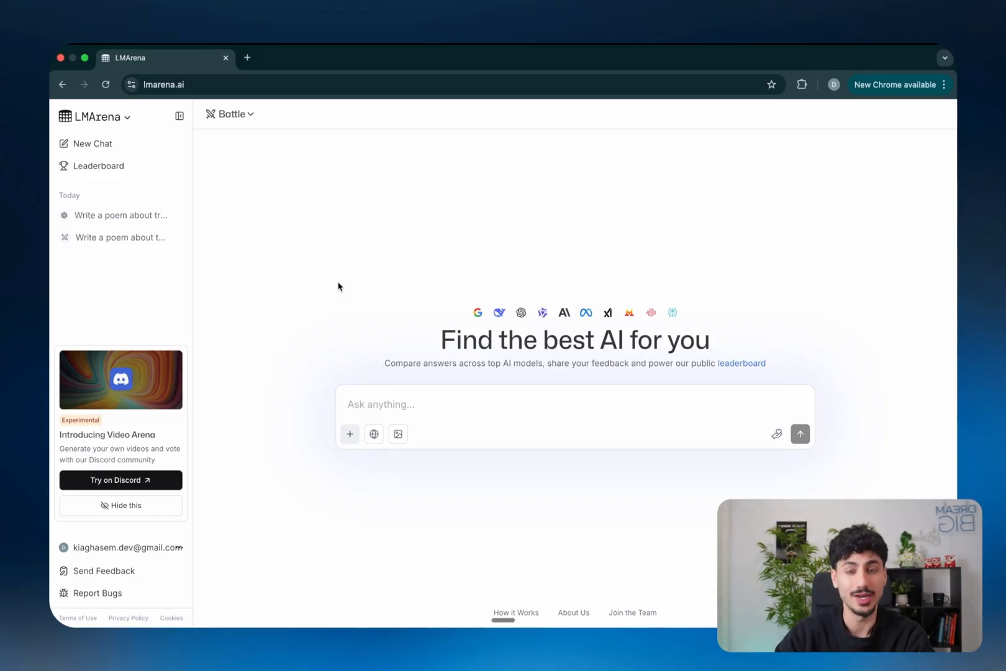
Switch the chat mode from Battle to Direct Chat with nano-banana.
click(230, 114)
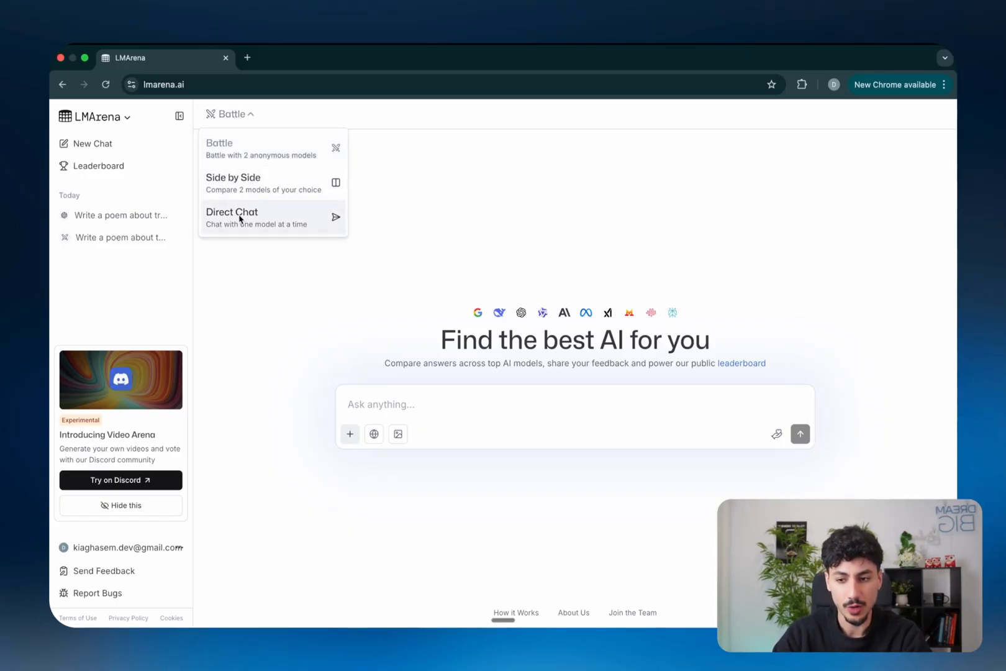
click(232, 217)
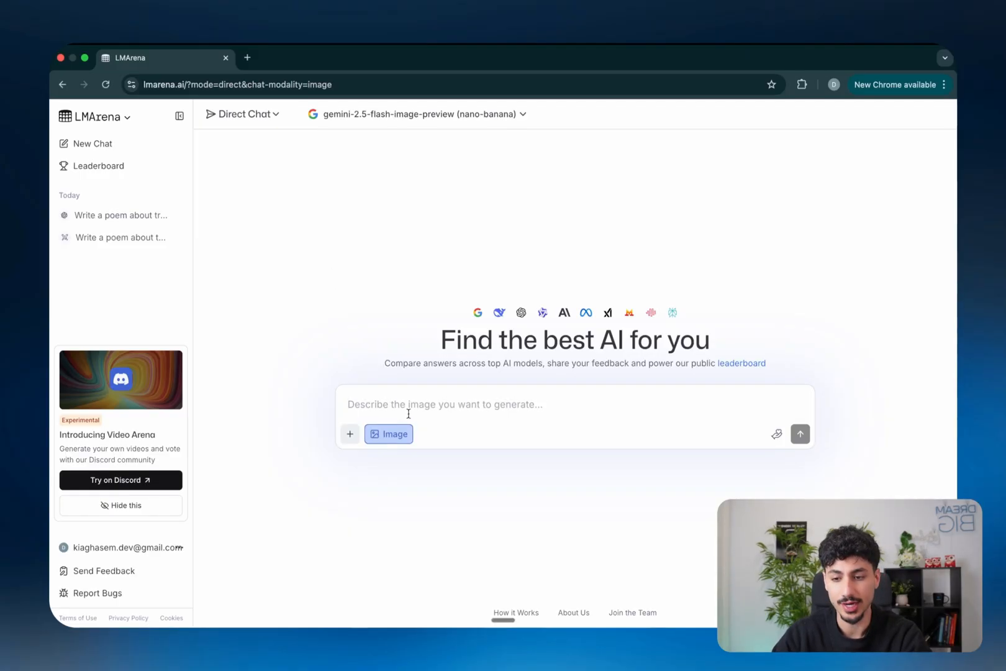
click(417, 114)
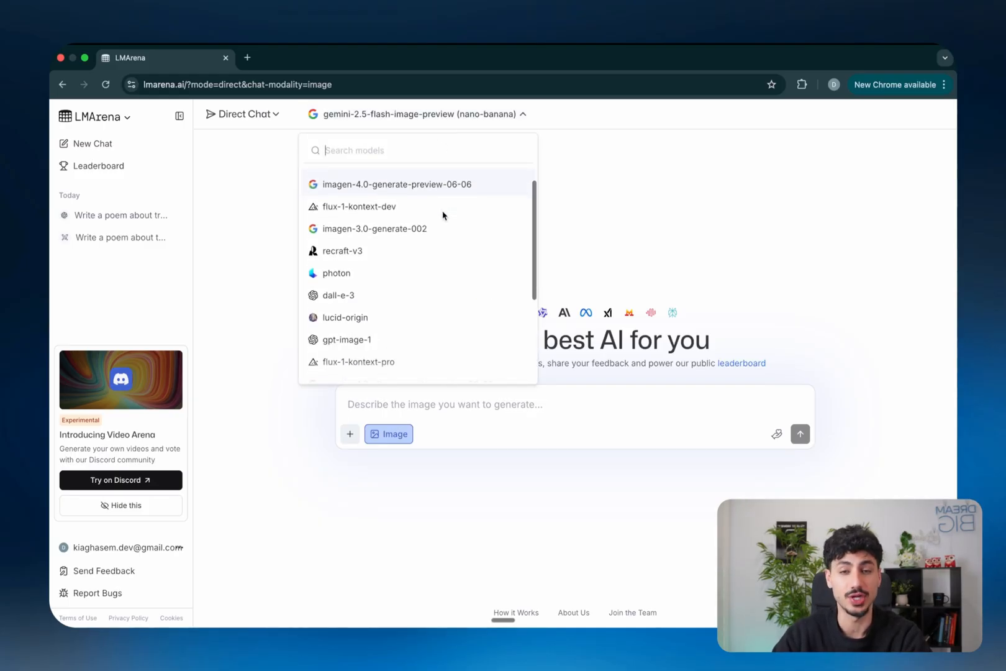
scroll(down, 3)
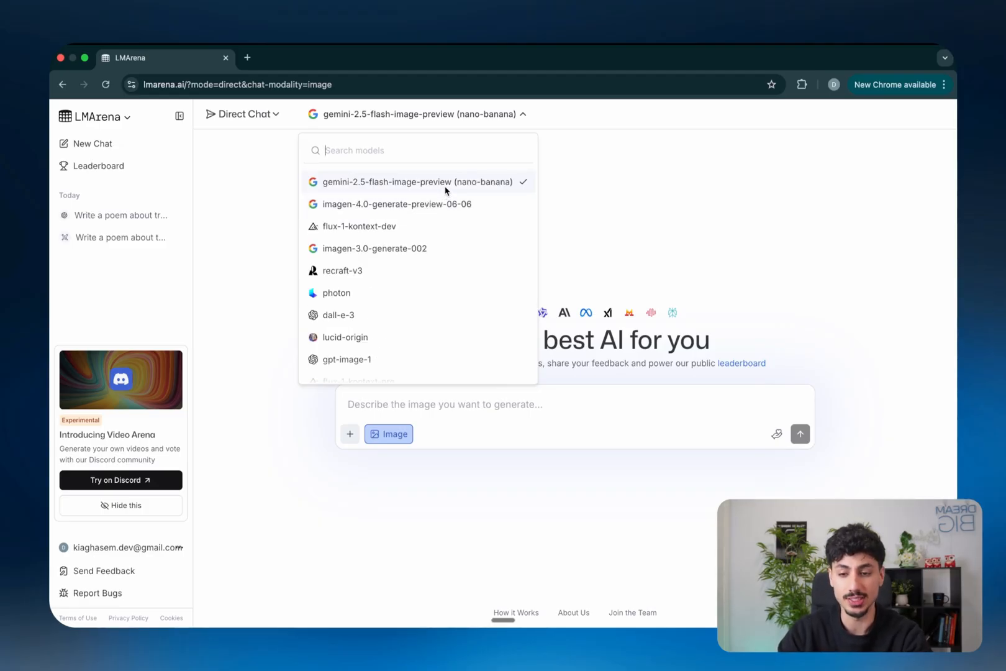
click(417, 181)
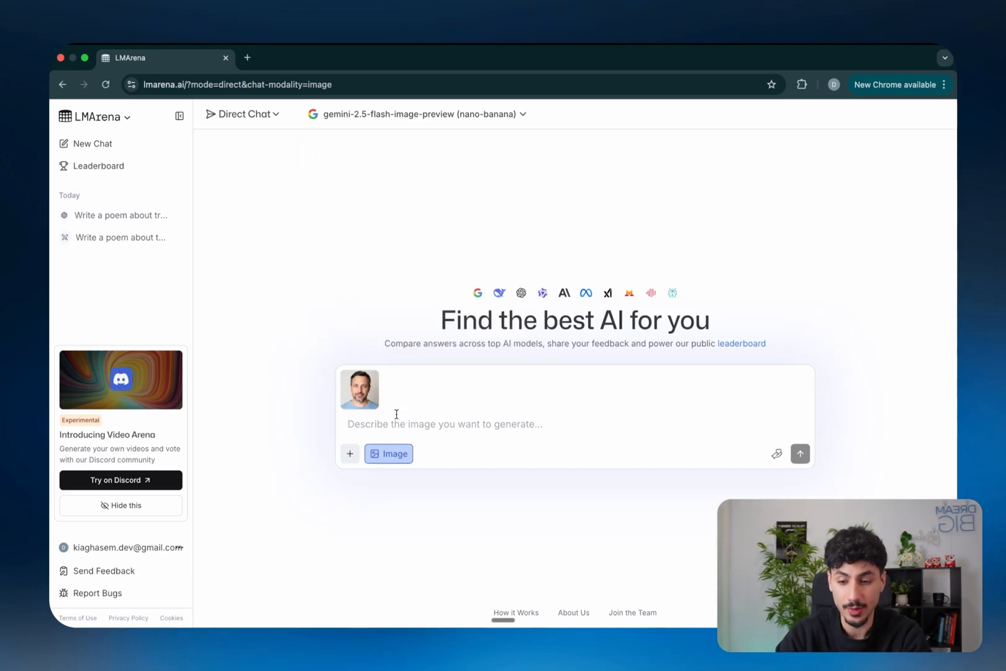
Prompt nano-banana to put this man in a suit shaking hands with Elon Musk before guards.
text(Put this man in a suit shaking hands with Elon Musk with security guards behind them)
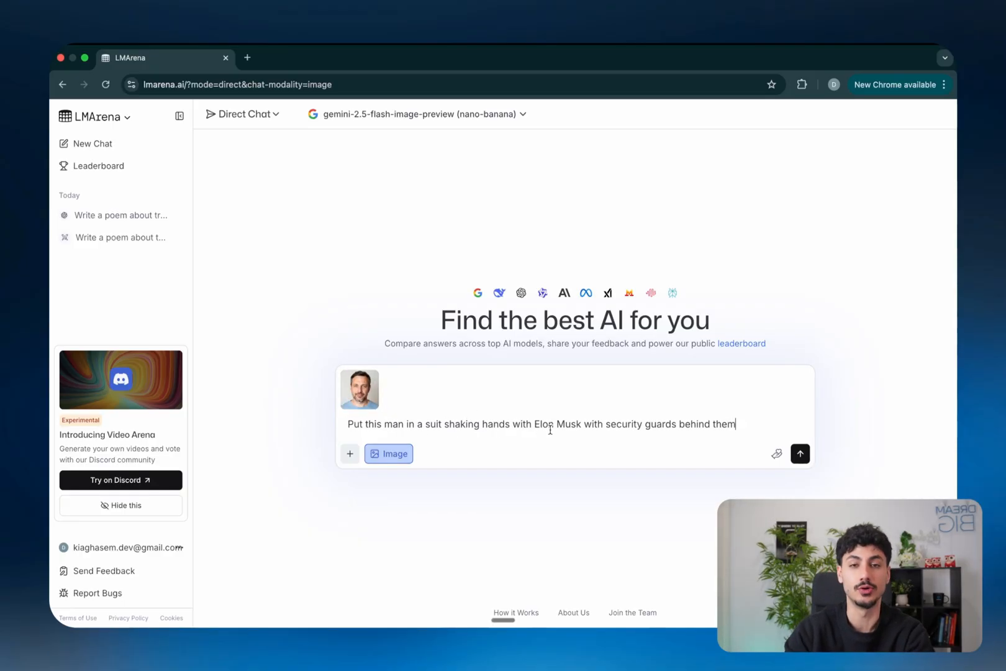
click(799, 454)
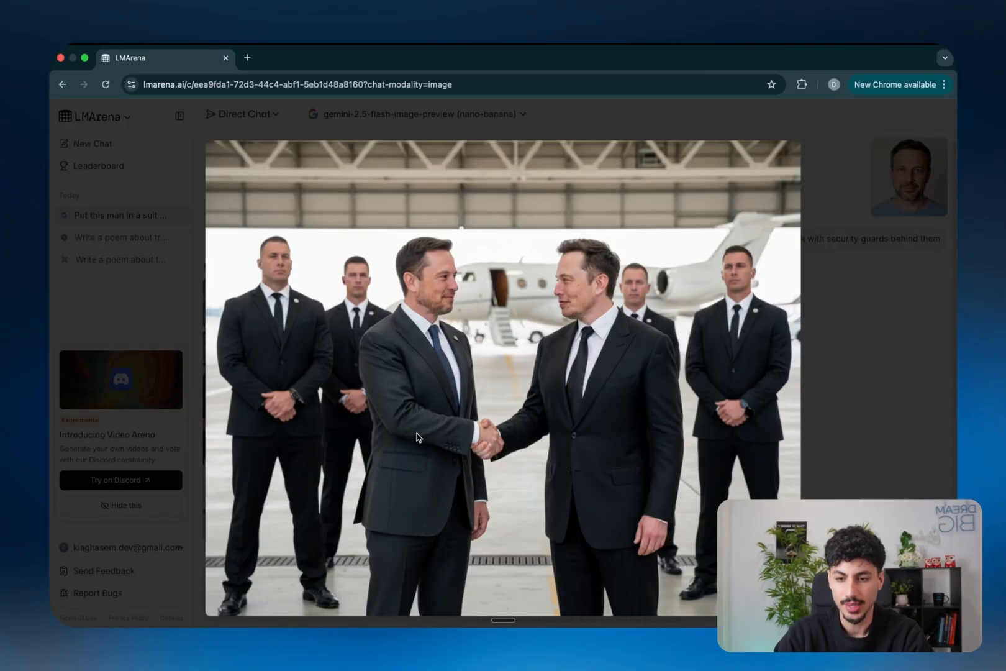
mouse_move(505, 315)
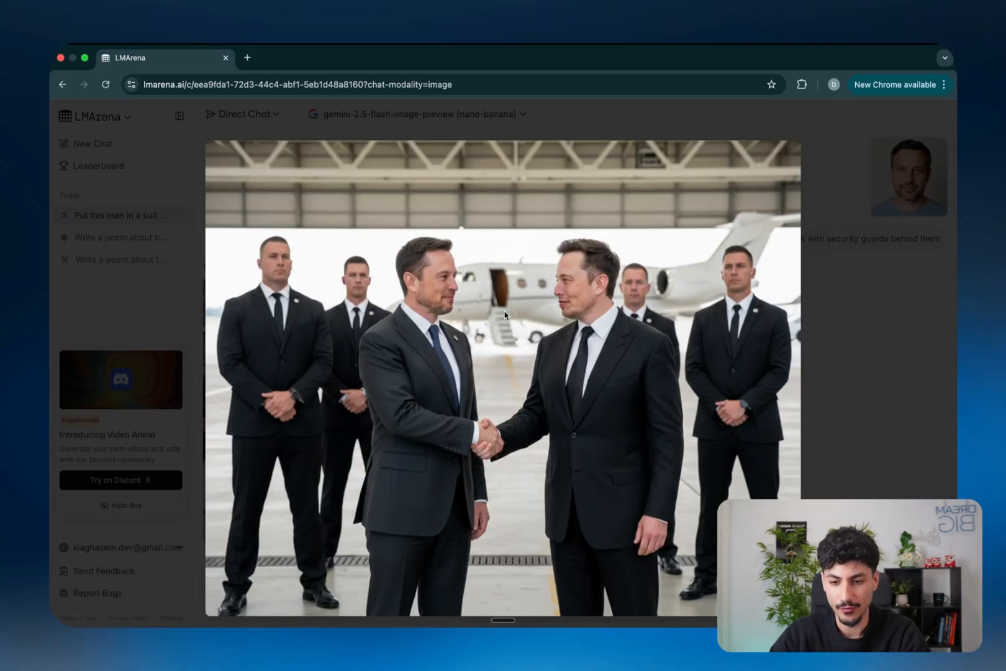